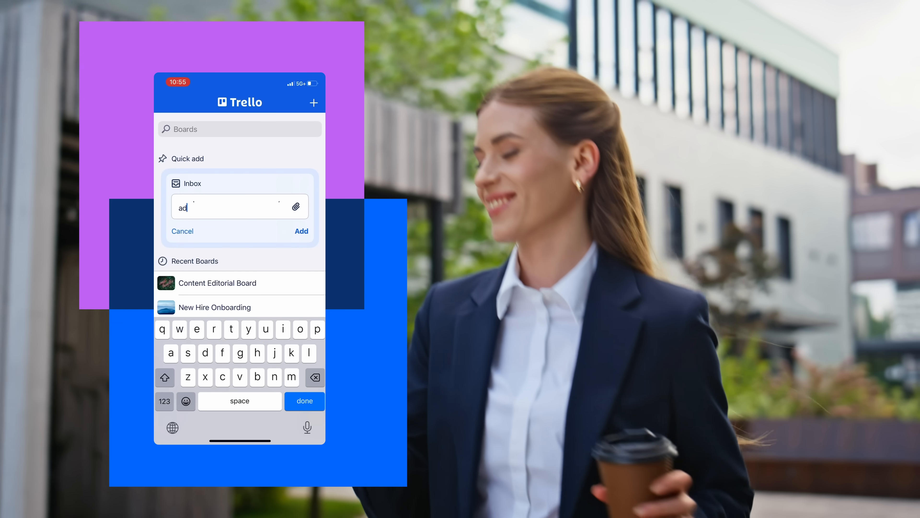
# Add the typed quick-add item to the Inbox
pyautogui.click(301, 231)
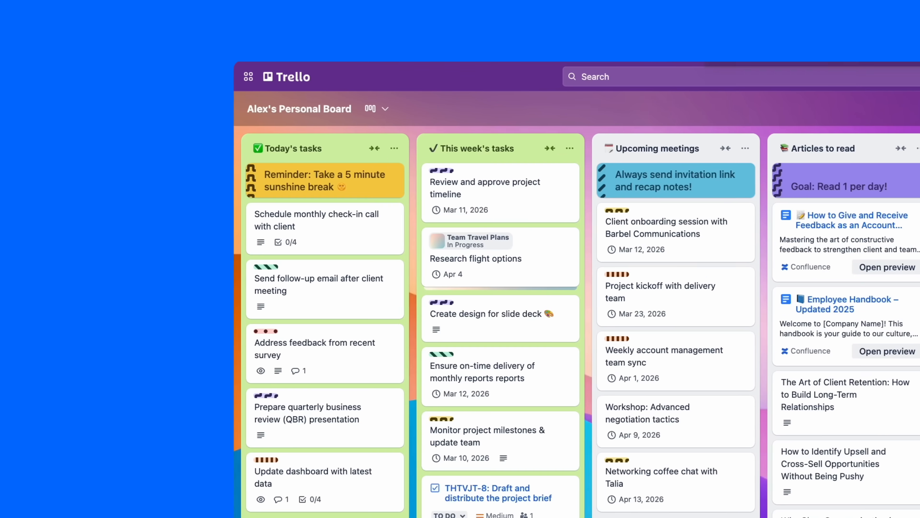
# Show the Inbox panel beside Alex's Personal Board for sorting cards into lists
pyautogui.hscroll(3)
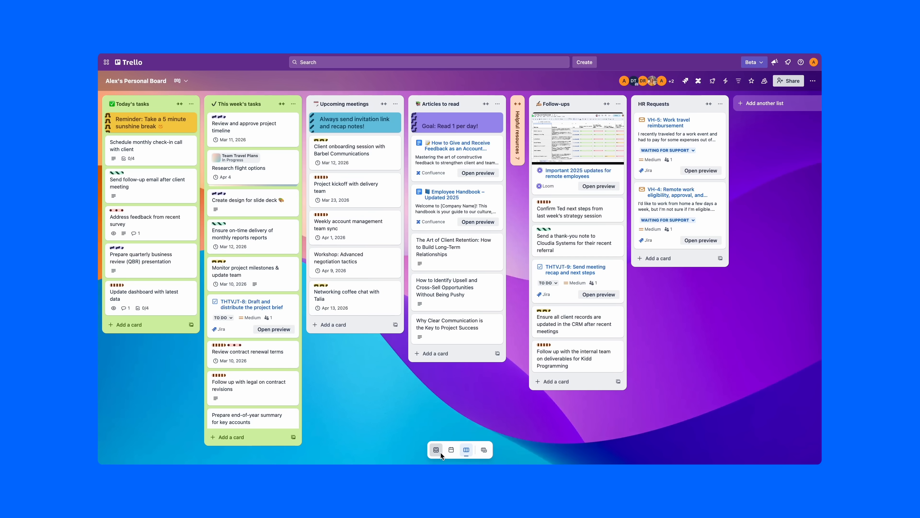
pyautogui.click(436, 450)
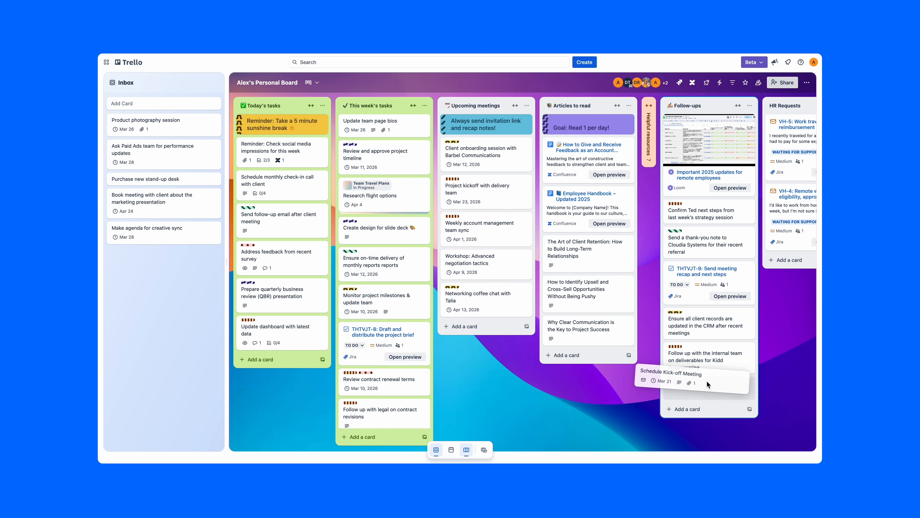
pyautogui.moveTo(708, 382)
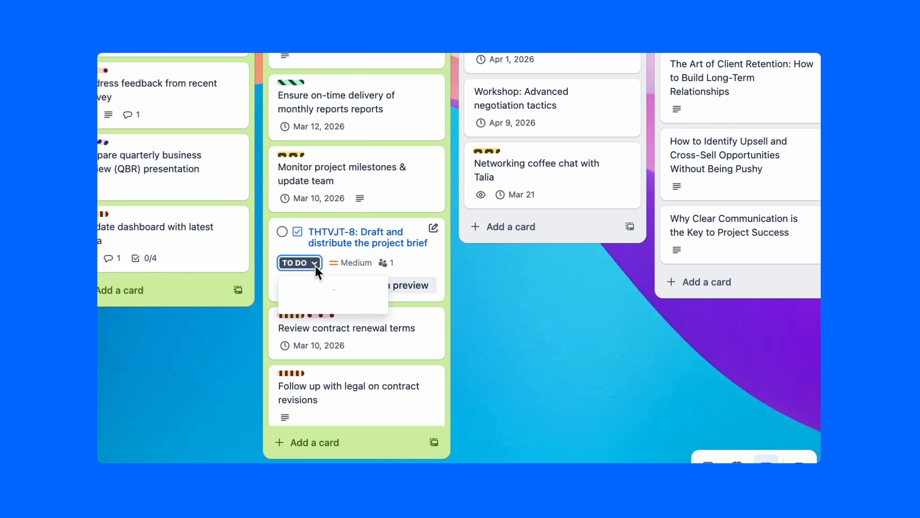
# Set THTVJT-8 to Done and post the 'ready for review' comment on the slide deck card
pyautogui.click(299, 262)
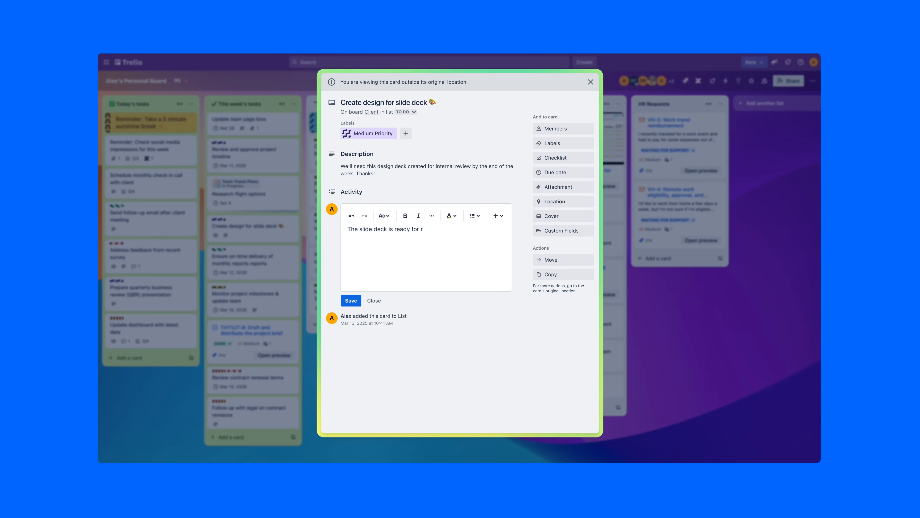
pyautogui.write('eview!')
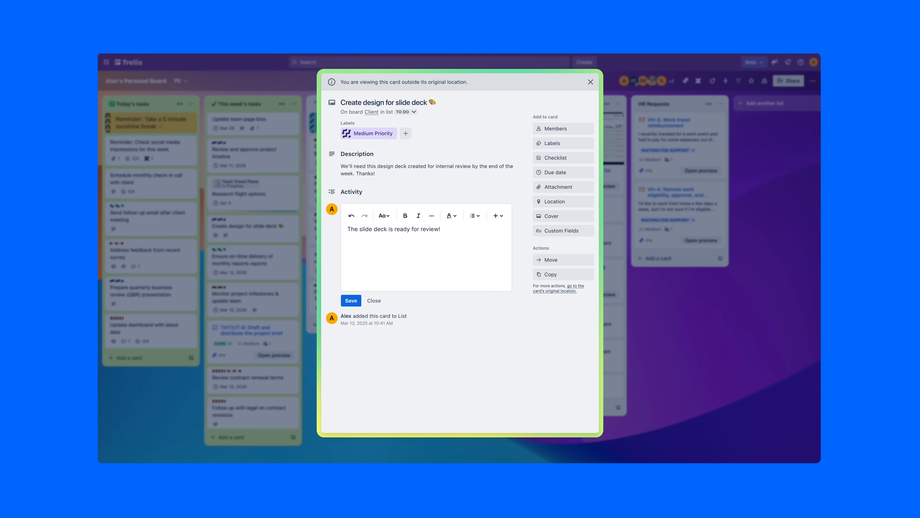
pyautogui.click(590, 82)
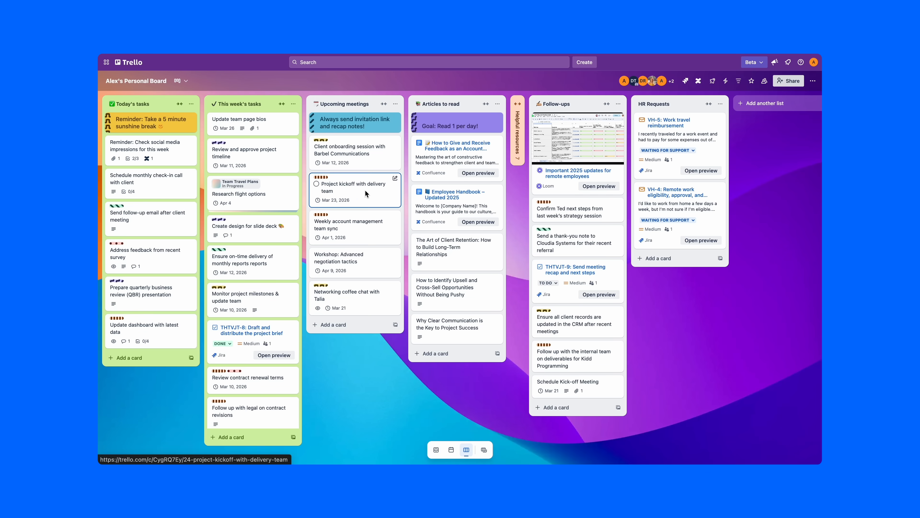
# Check off the Project kickoff with delivery team card as complete
pyautogui.click(350, 186)
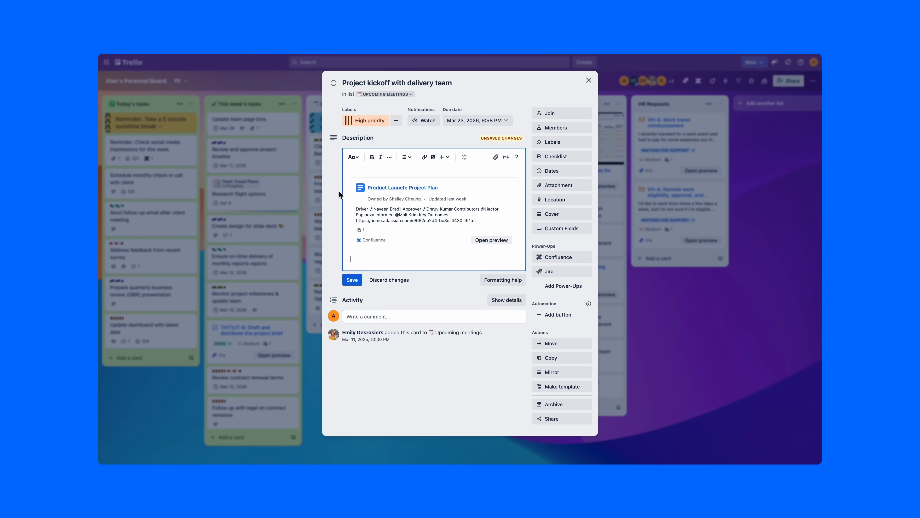
pyautogui.click(588, 80)
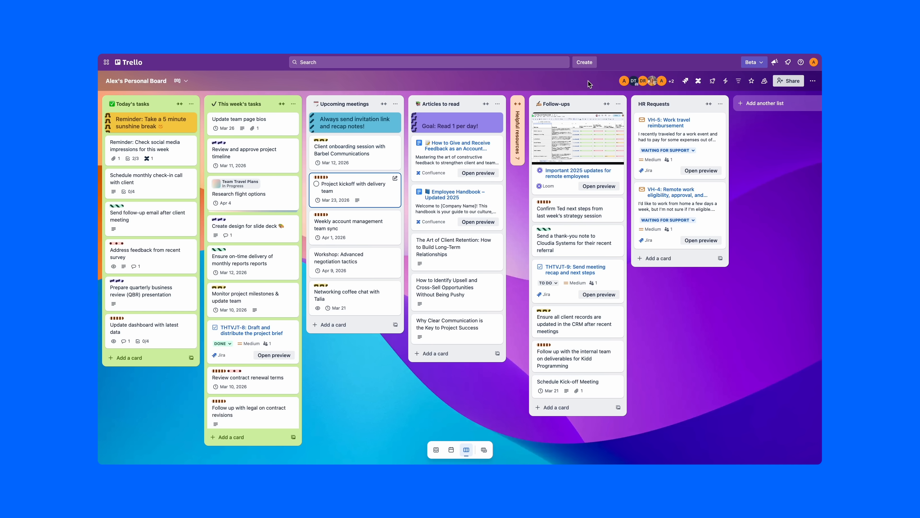
pyautogui.click(316, 186)
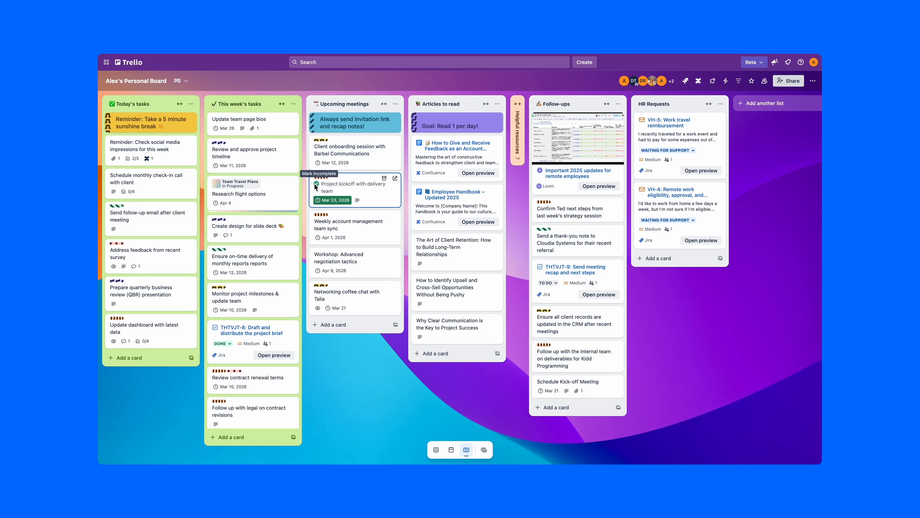
pyautogui.moveTo(379, 404)
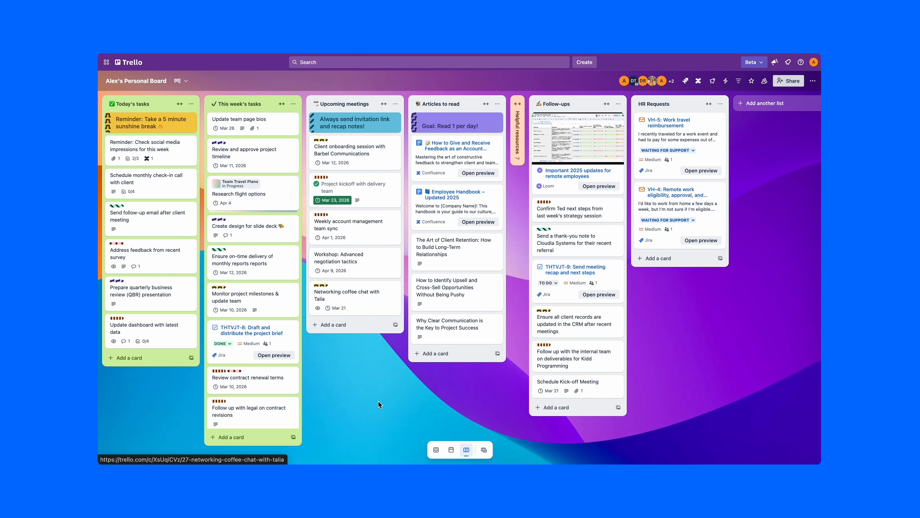
pyautogui.click(450, 449)
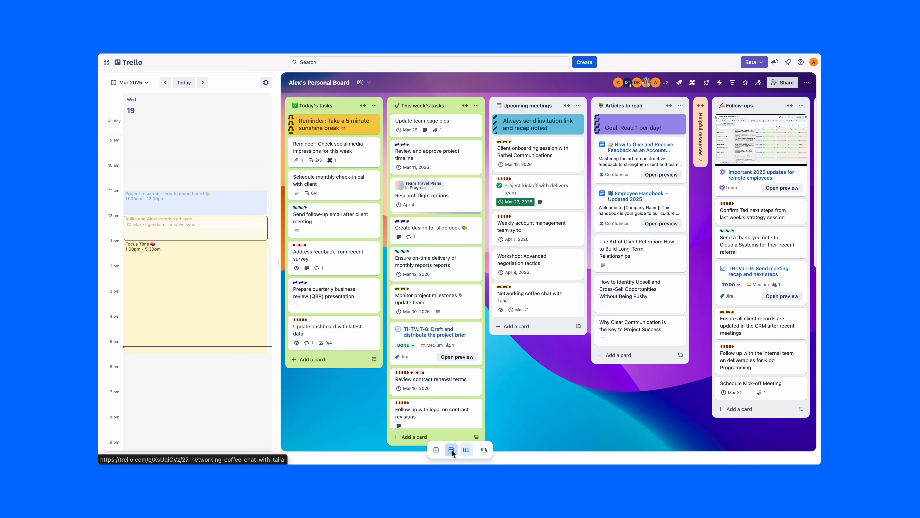
pyautogui.moveTo(278, 374)
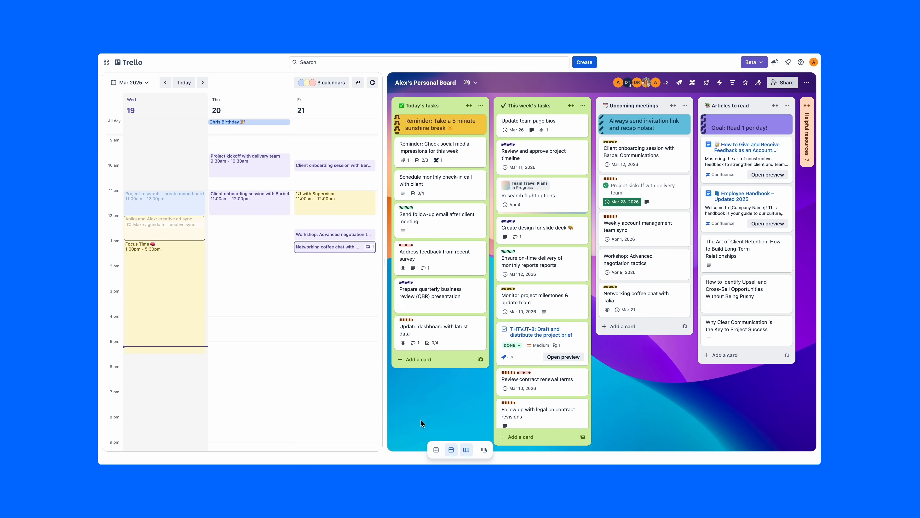
# Show the Inbox alongside the planner calendar and the board
pyautogui.click(435, 449)
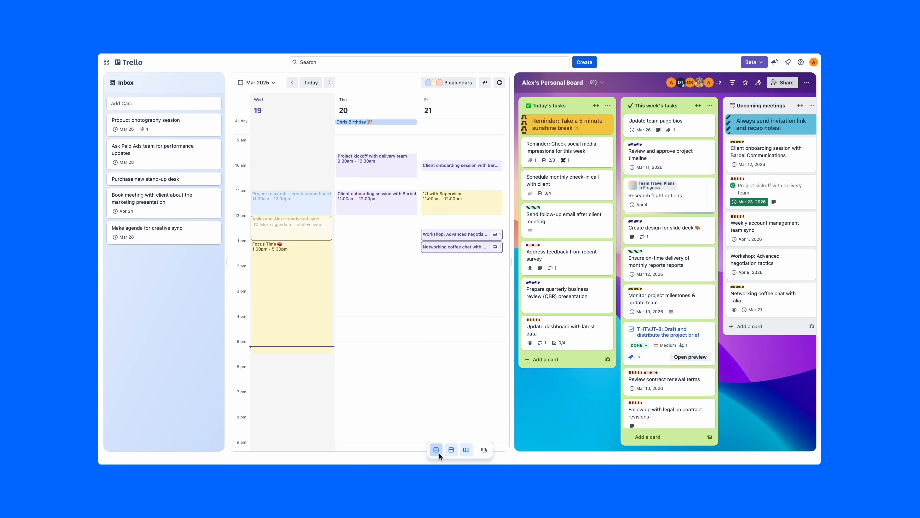